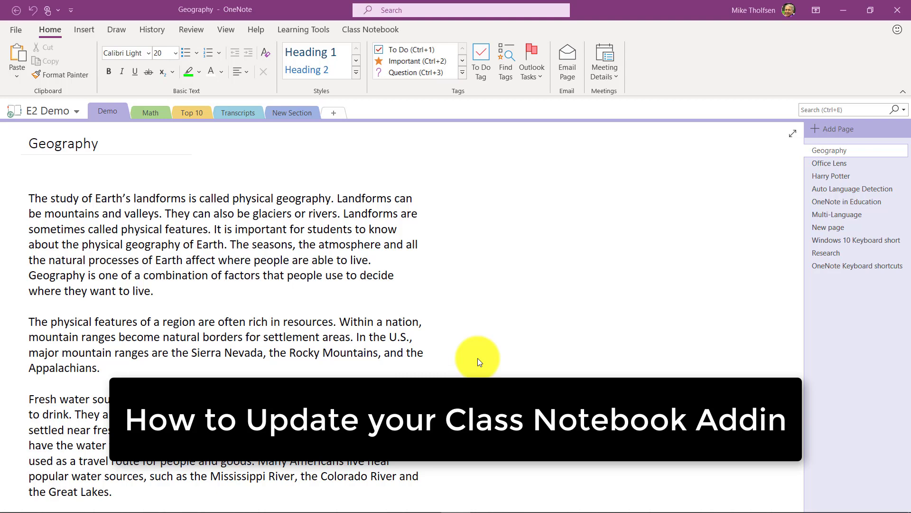
{"action": "mouse_move", "coordinate": [334, 185]}
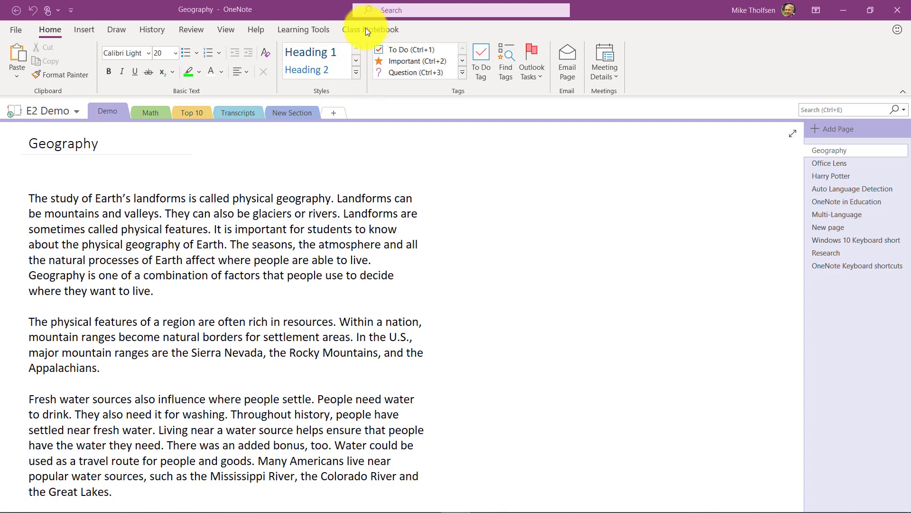
Accept the Class Notebook 3.2.0.0 update from the New Update Available prompt
{"action": "left_click", "coordinate": [370, 30]}
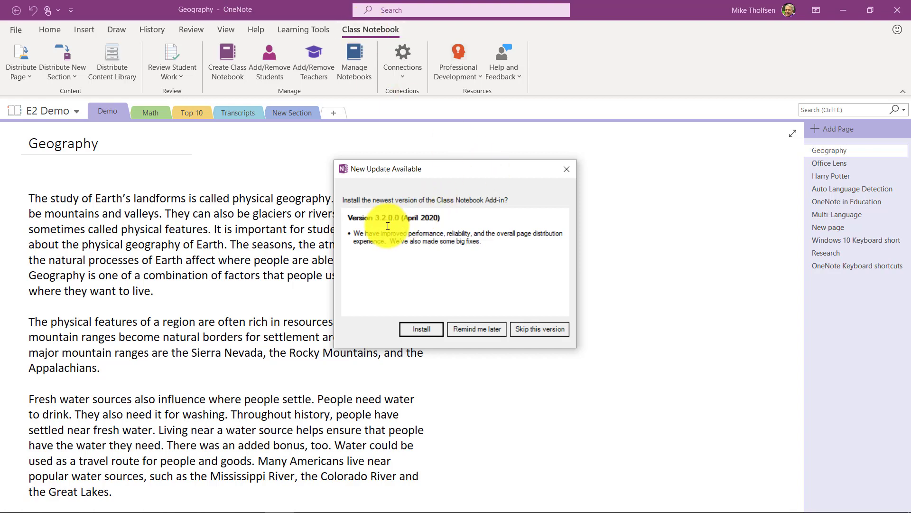
{"action": "mouse_move", "coordinate": [487, 274]}
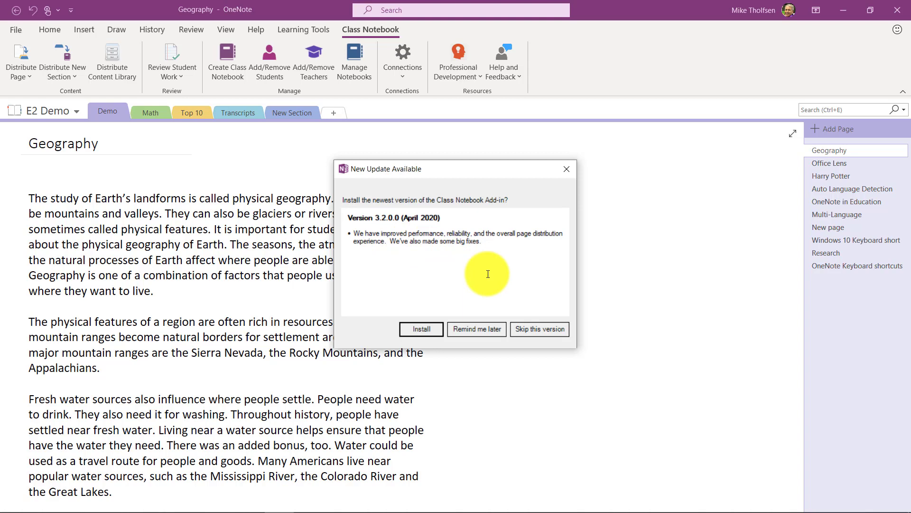
{"action": "mouse_move", "coordinate": [506, 287]}
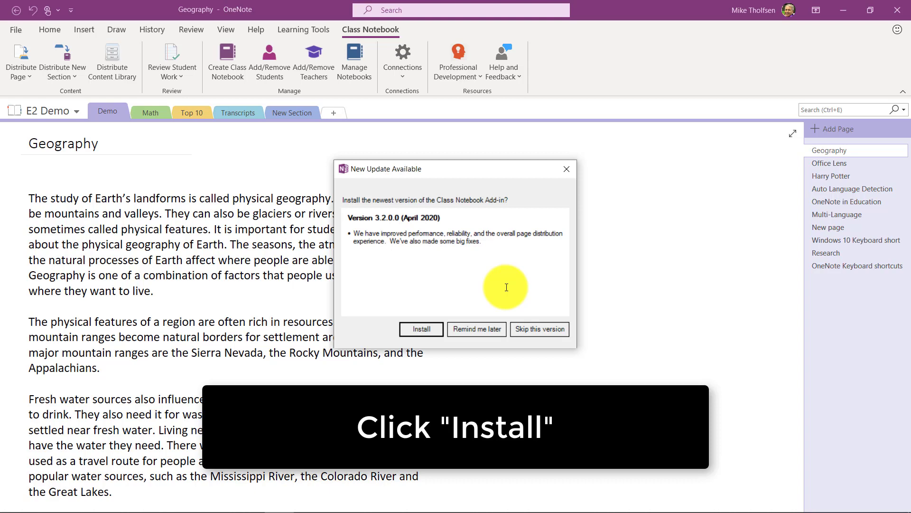
{"action": "left_click", "coordinate": [421, 329]}
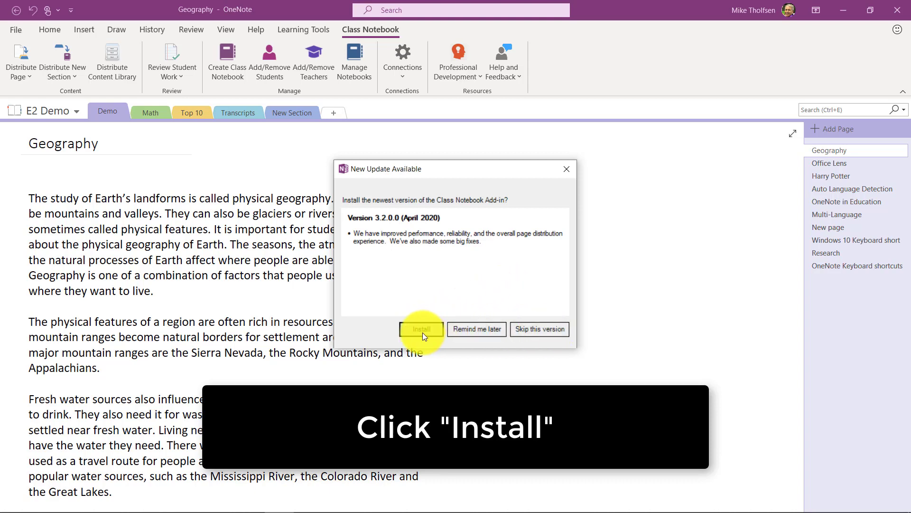
Save ClassNotebookSetup.exe to the Desktop and launch it
{"action": "left_click", "coordinate": [421, 328]}
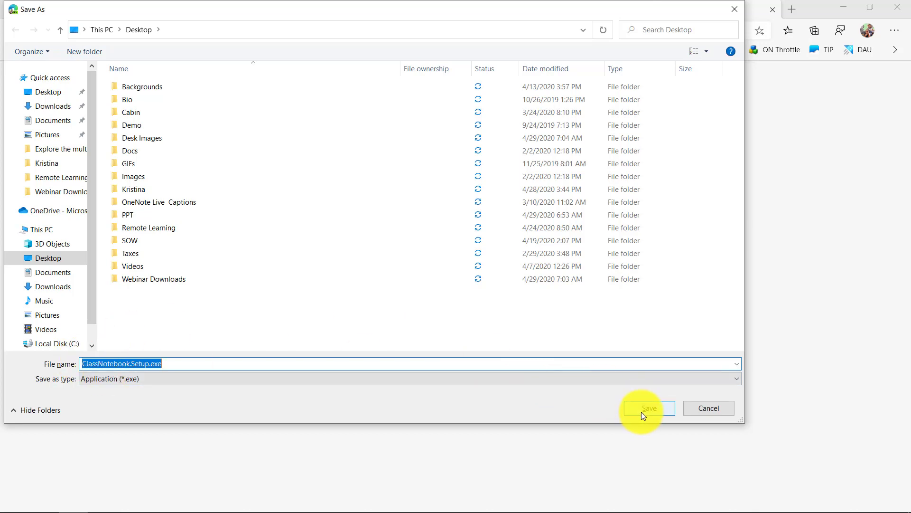
{"action": "left_click", "coordinate": [648, 407]}
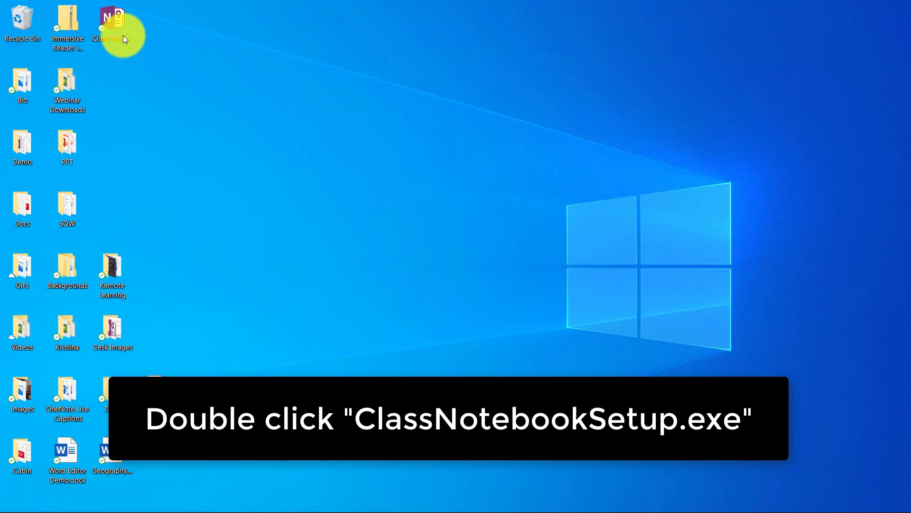
{"action": "double_click", "coordinate": [111, 24]}
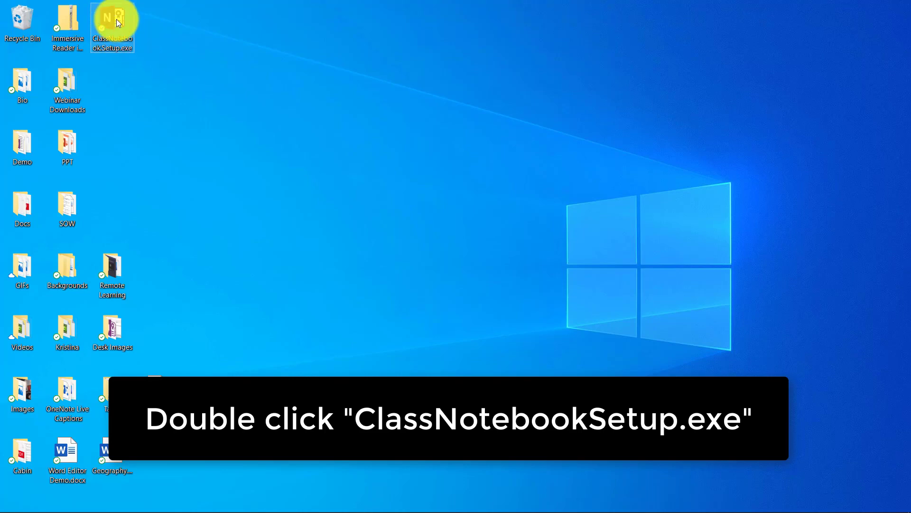
Agree to the license terms, install the add-in, and relaunch OneNote
{"action": "double_click", "coordinate": [112, 23]}
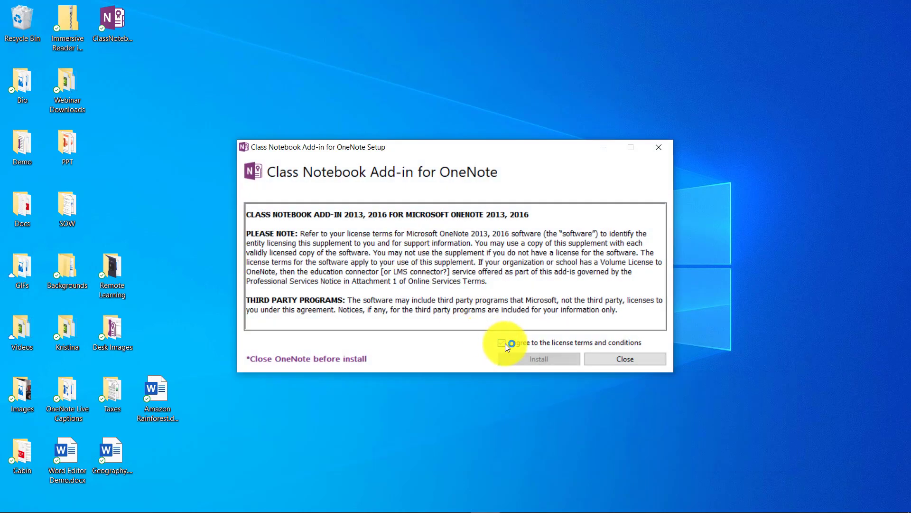
{"action": "left_click", "coordinate": [537, 359]}
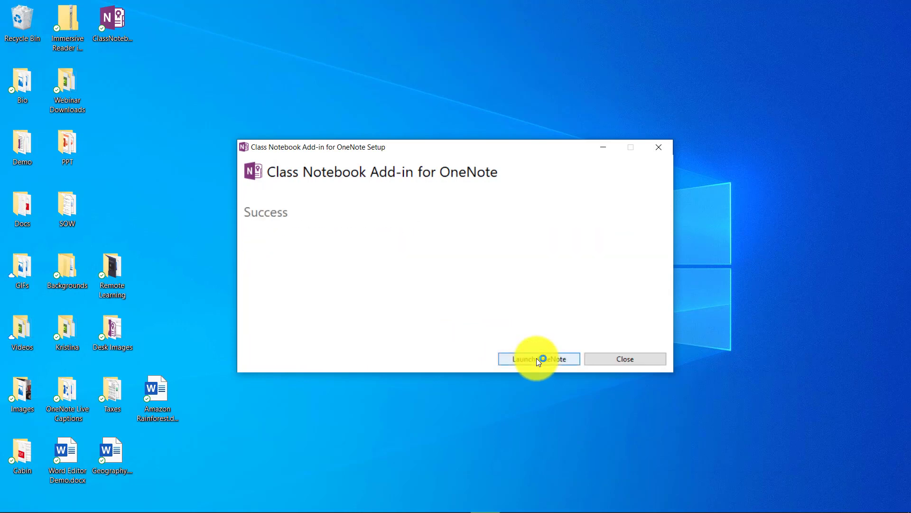
{"action": "left_click", "coordinate": [538, 359]}
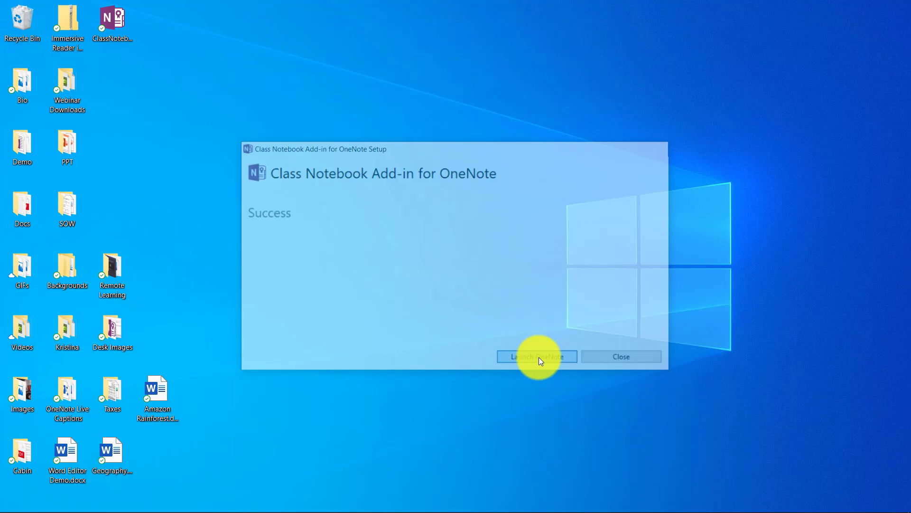
{"action": "left_click", "coordinate": [536, 357]}
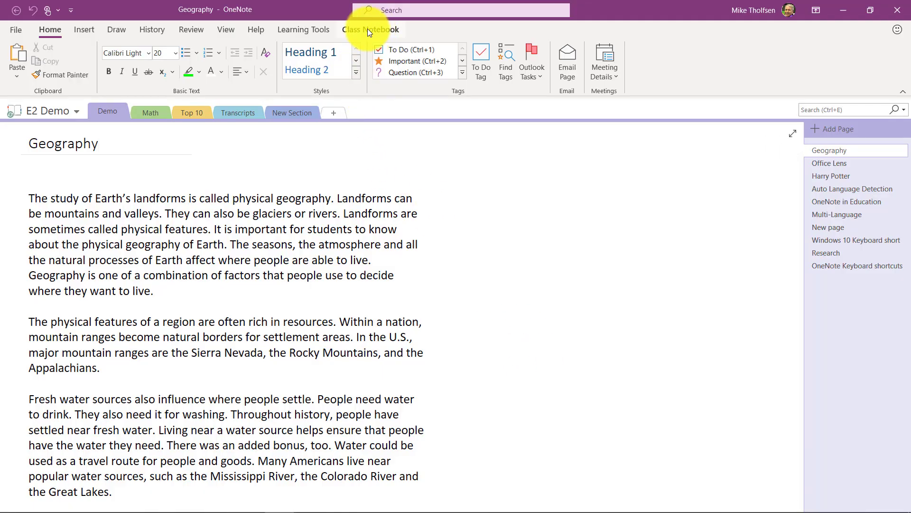
Confirm version 3.2.0.0 in the Class Notebook About box, then close it
{"action": "left_click", "coordinate": [370, 29]}
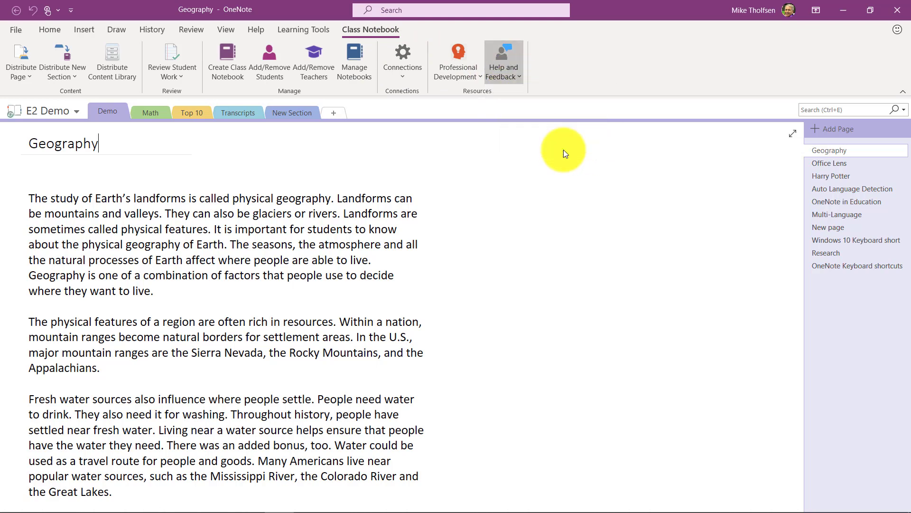
{"action": "left_click", "coordinate": [503, 61]}
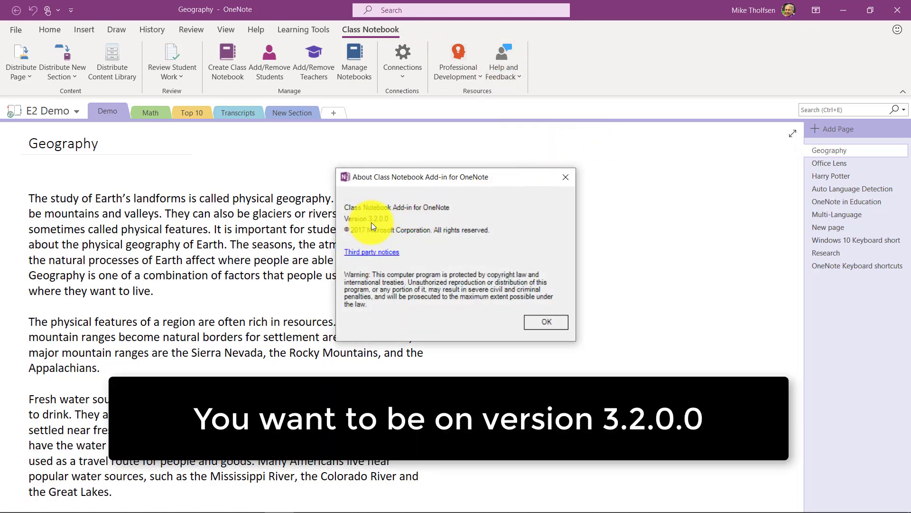
{"action": "mouse_move", "coordinate": [546, 322]}
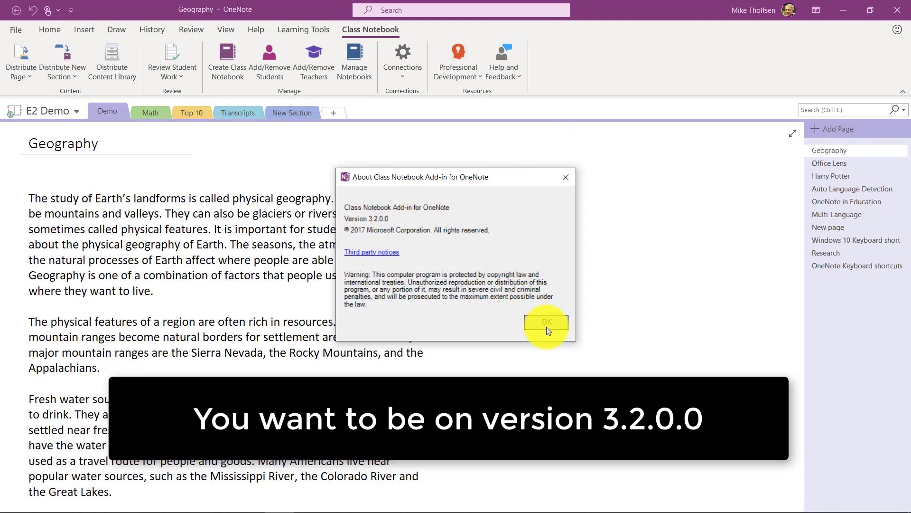
{"action": "left_click", "coordinate": [545, 322]}
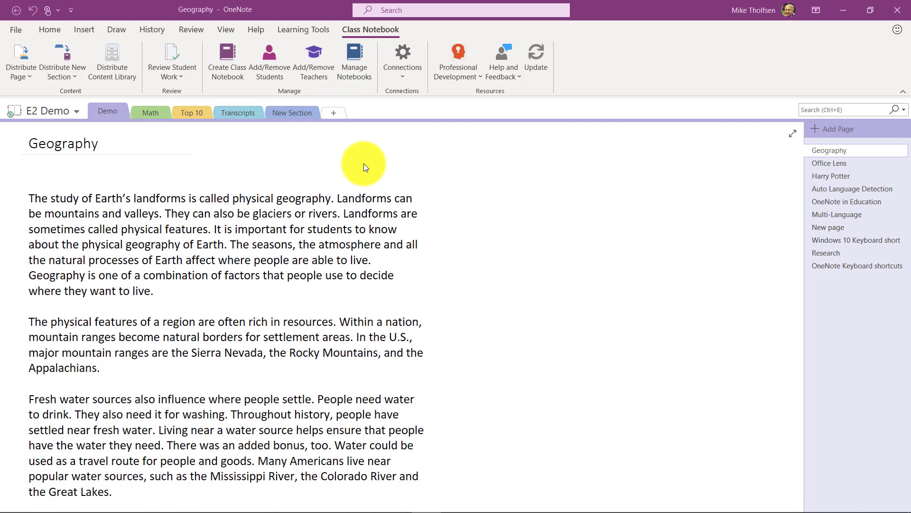
{"action": "mouse_move", "coordinate": [367, 25]}
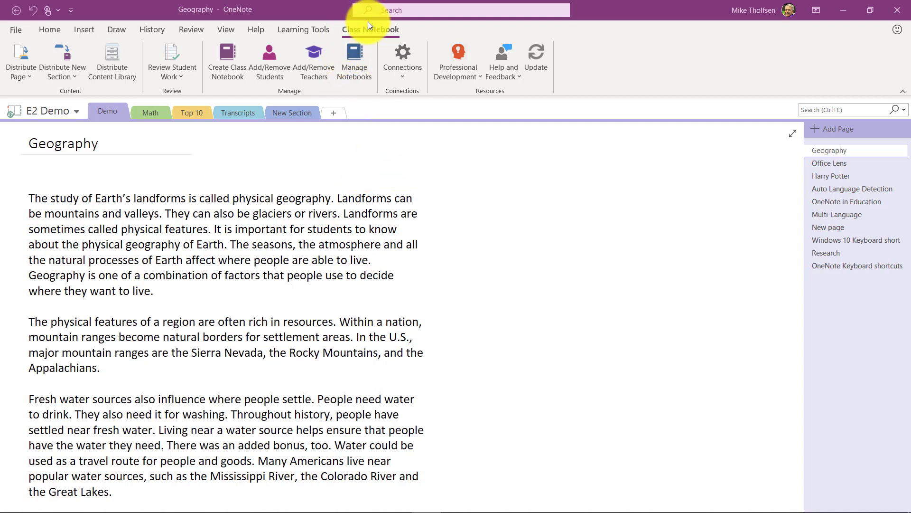